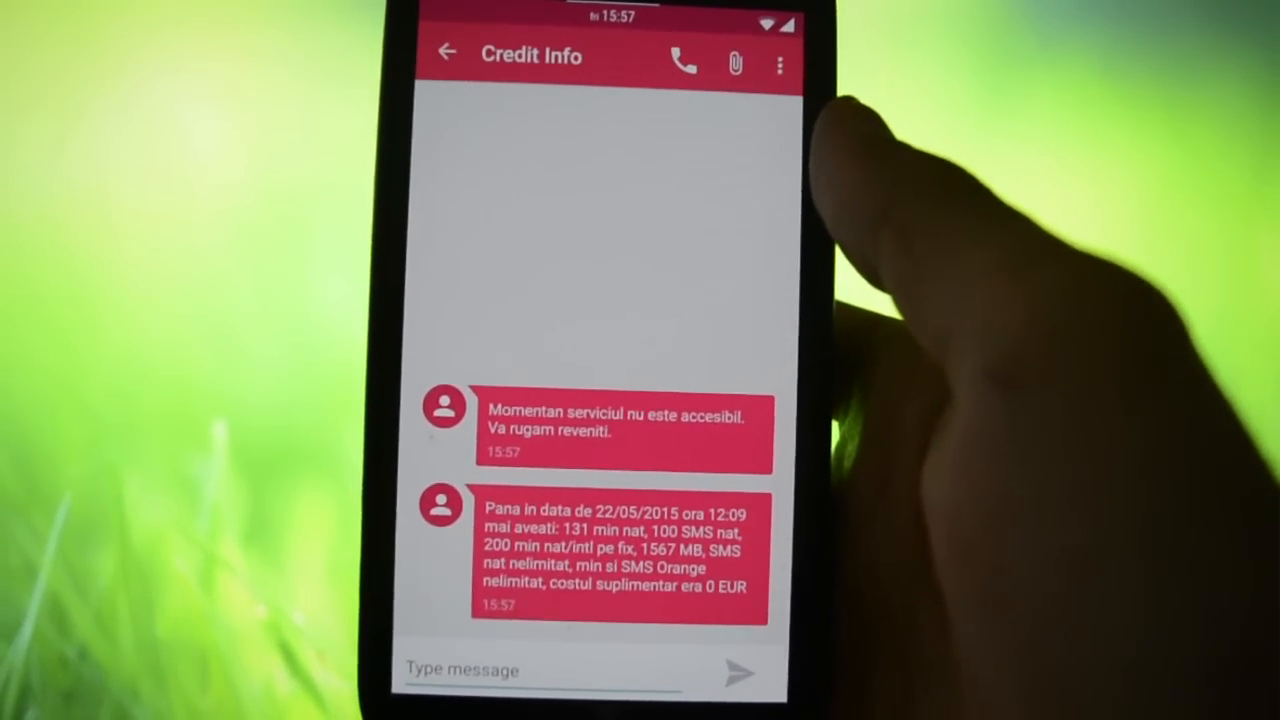
Leave the Credit Info conversation, read the missed-call notice, and return to the inbox.
{"action": "left_click", "coordinate": [446, 52]}
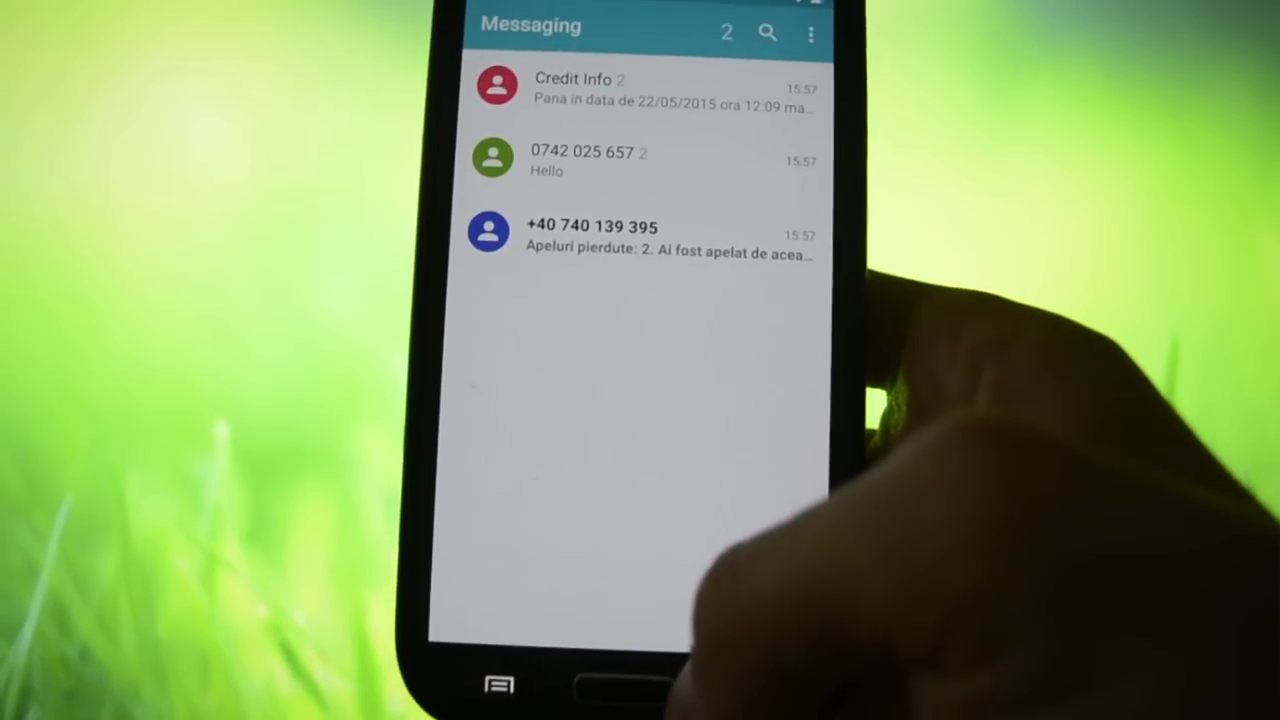
{"action": "left_click", "coordinate": [640, 240]}
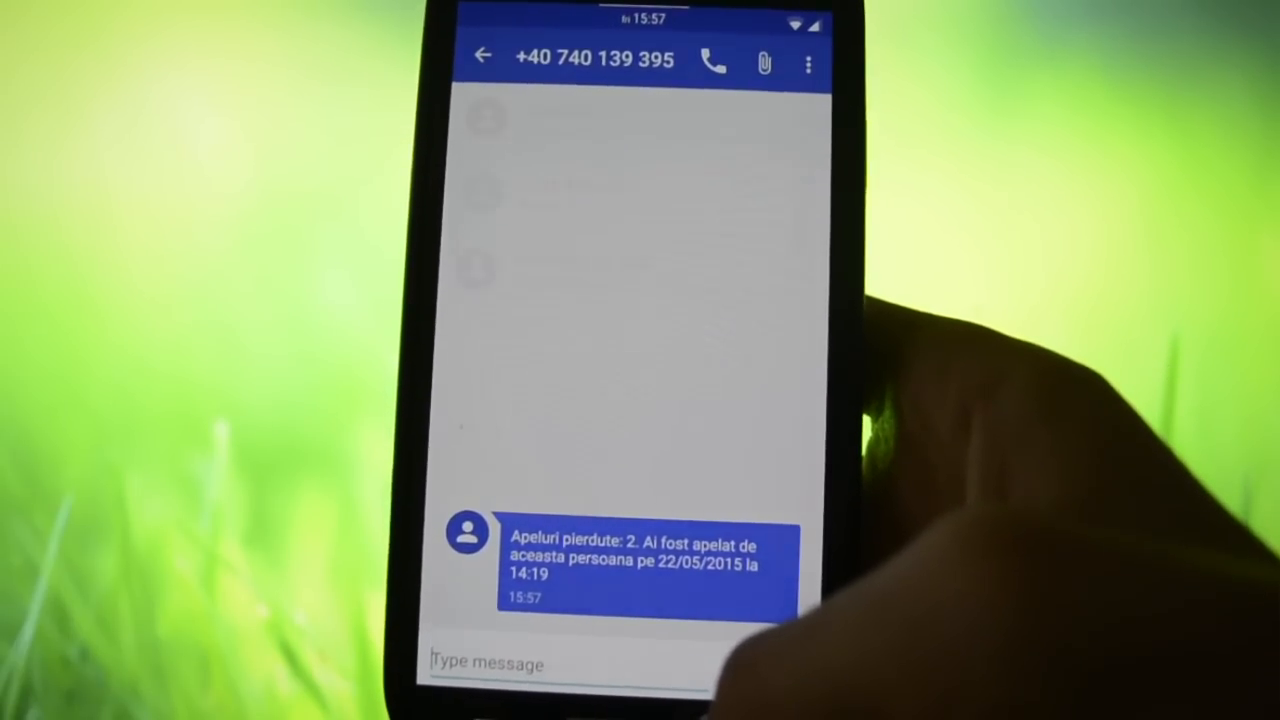
{"action": "left_click", "coordinate": [483, 56]}
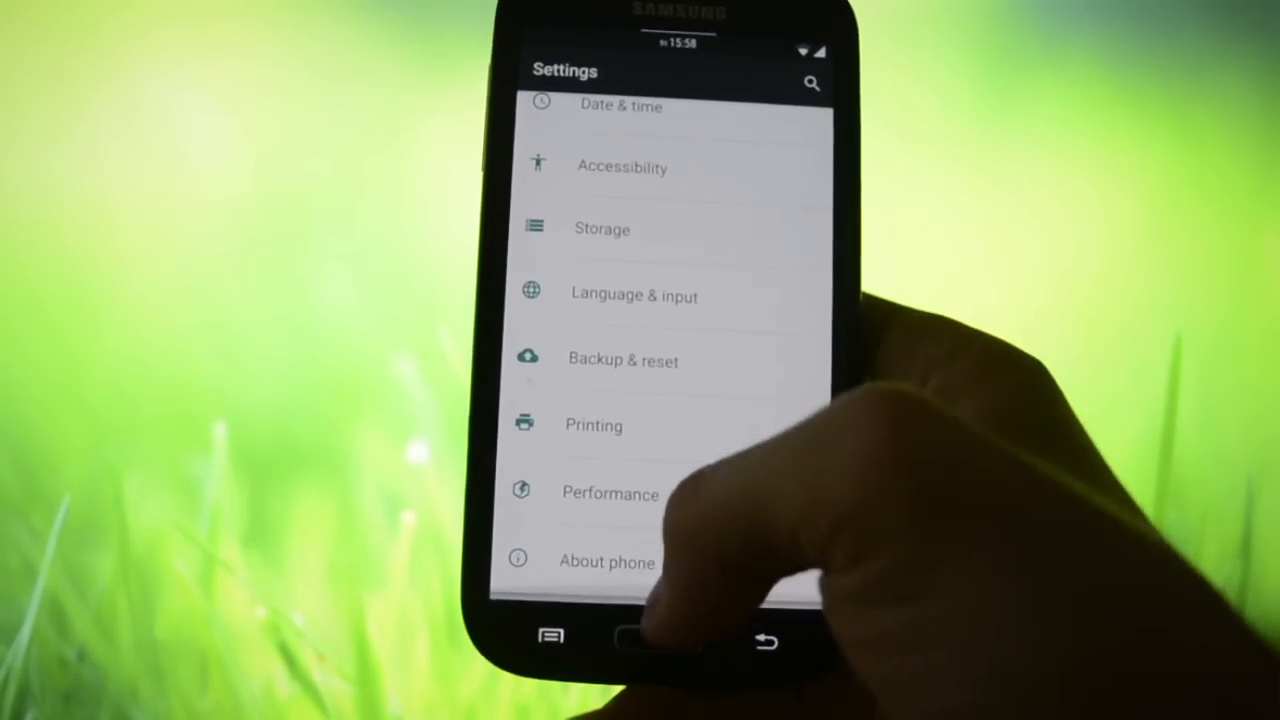
Bring up About phone showing the FlexOS logo, version and Android 5.1.1.
{"action": "left_click", "coordinate": [606, 561]}
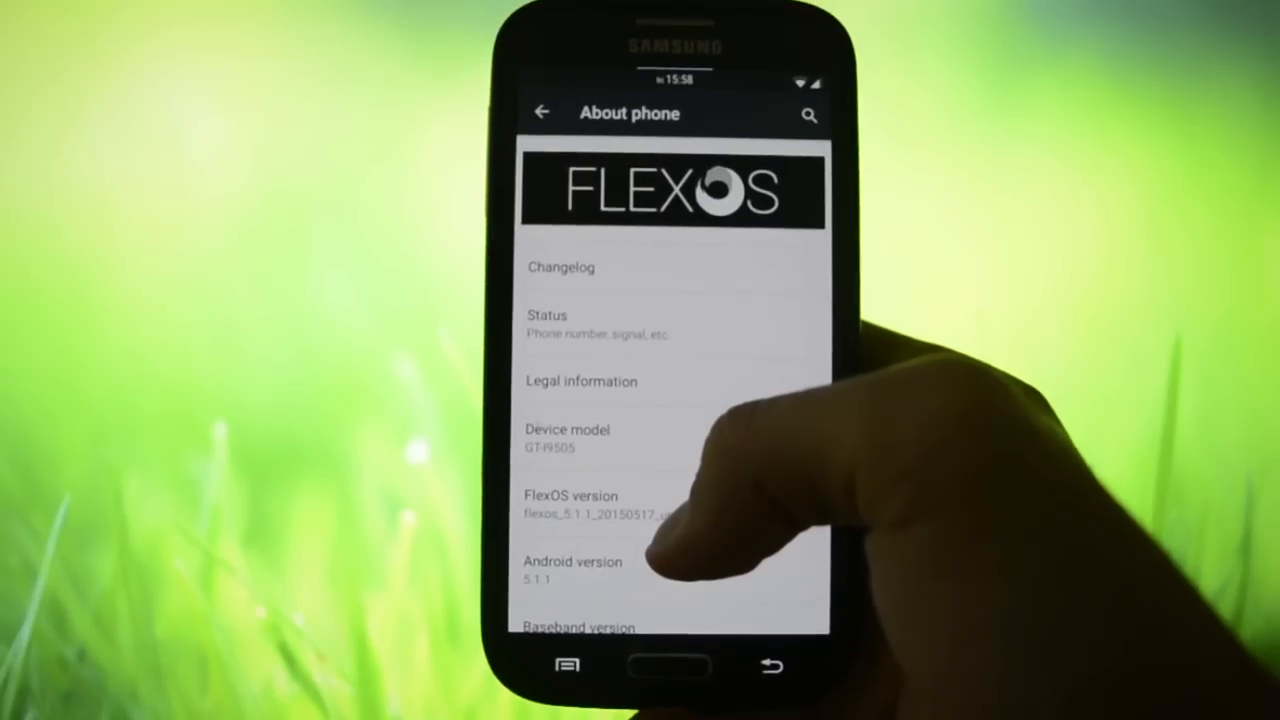